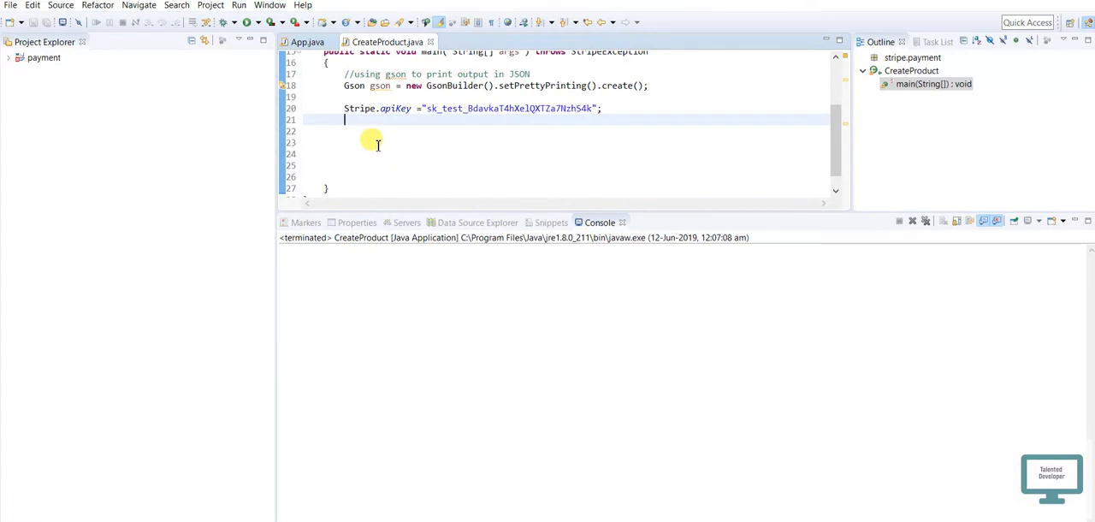
mouse_move(414, 120)
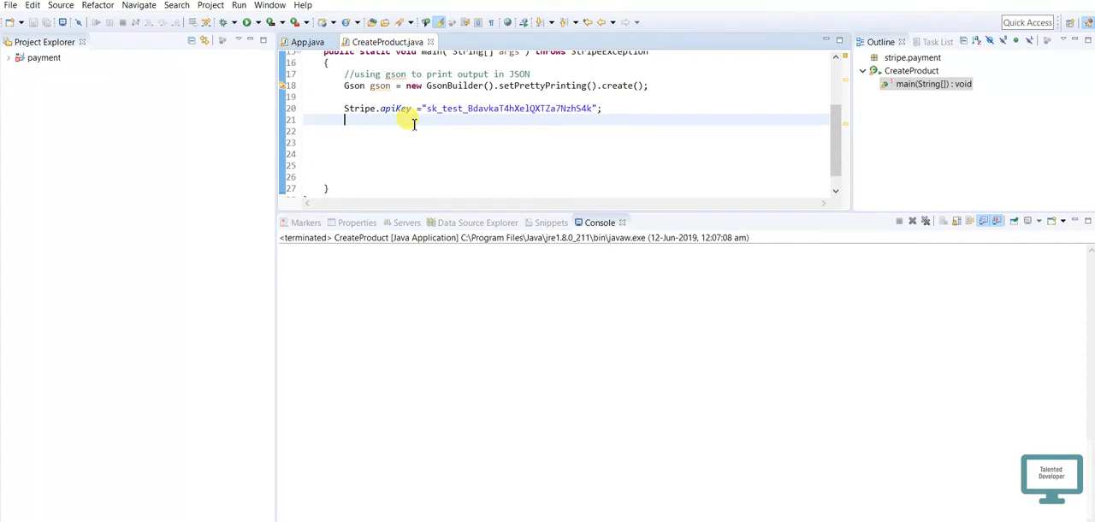
- Declare Map<String, Object> prodParam = new HashMap<String, Object>(); after the Stripe.apiKey line
type("Map<K, V>")
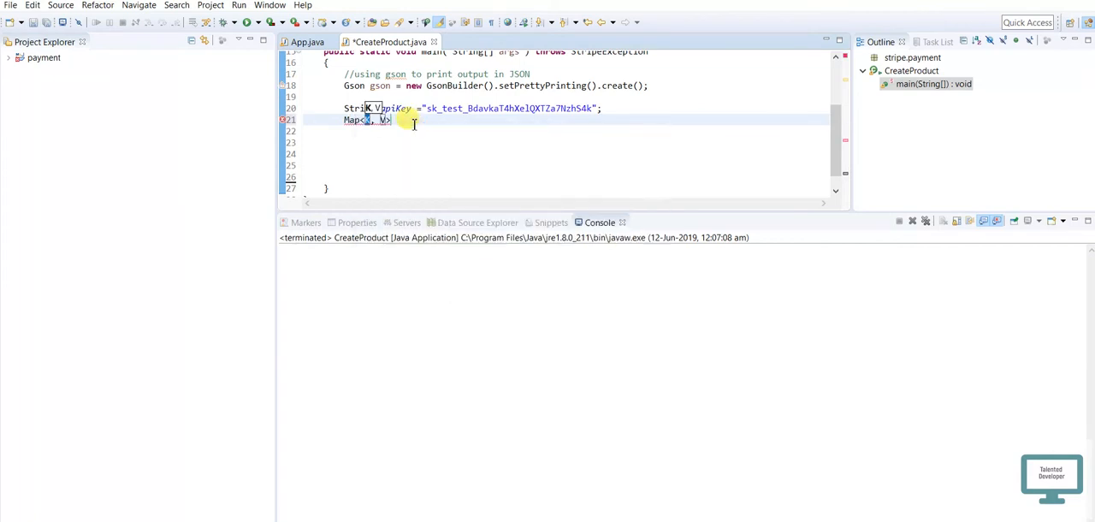
type("String")
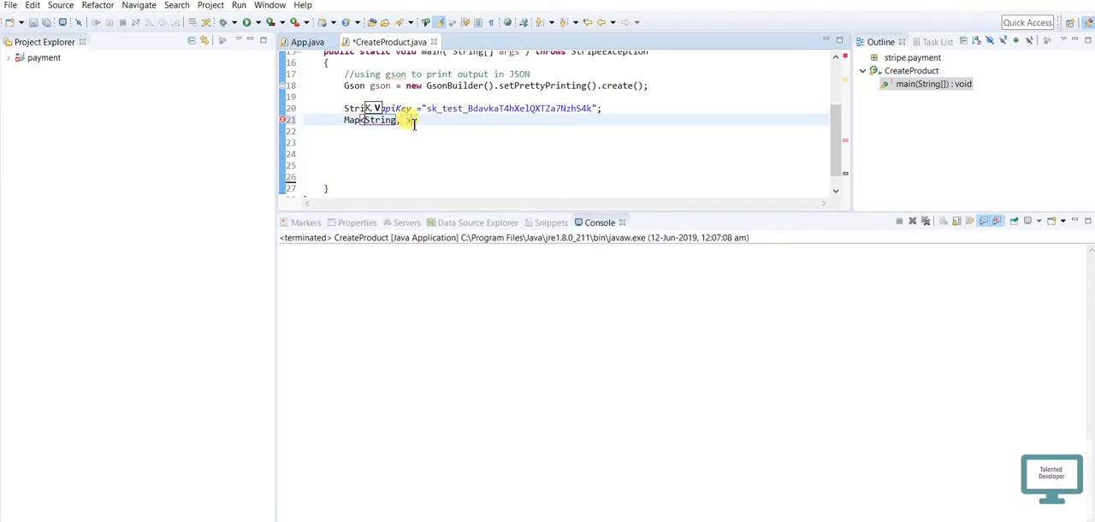
type("Object")
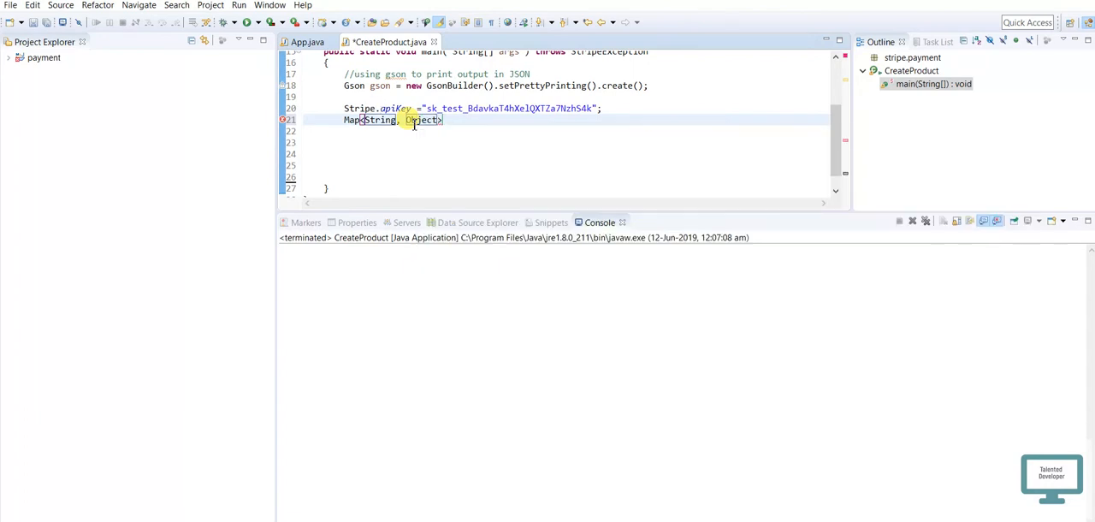
type("p")
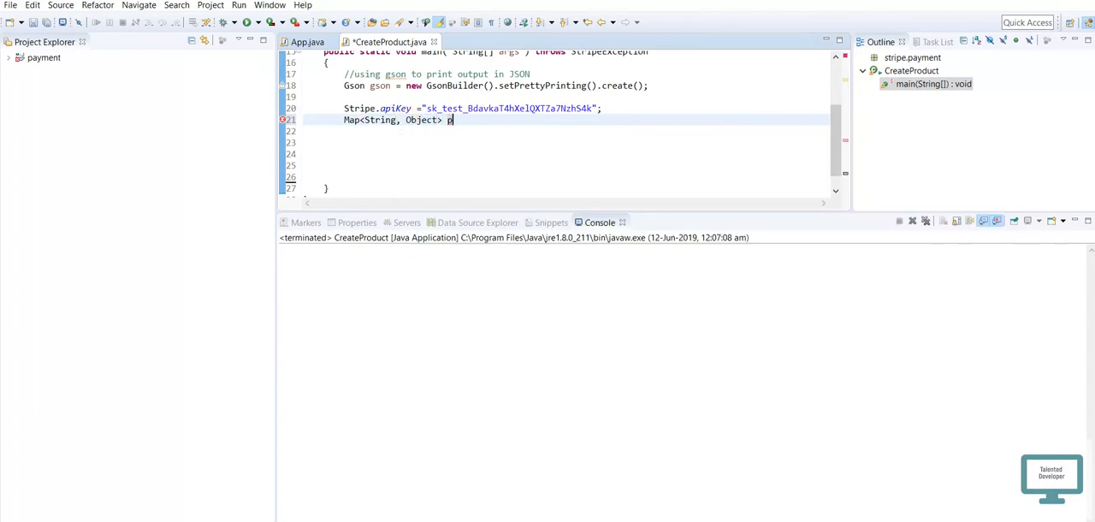
type("rod")
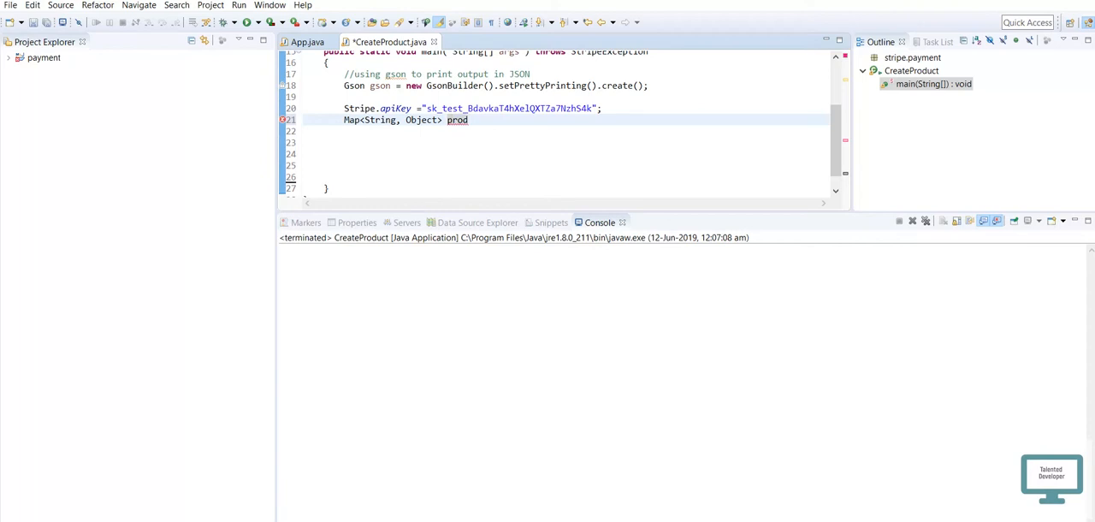
type("Param =")
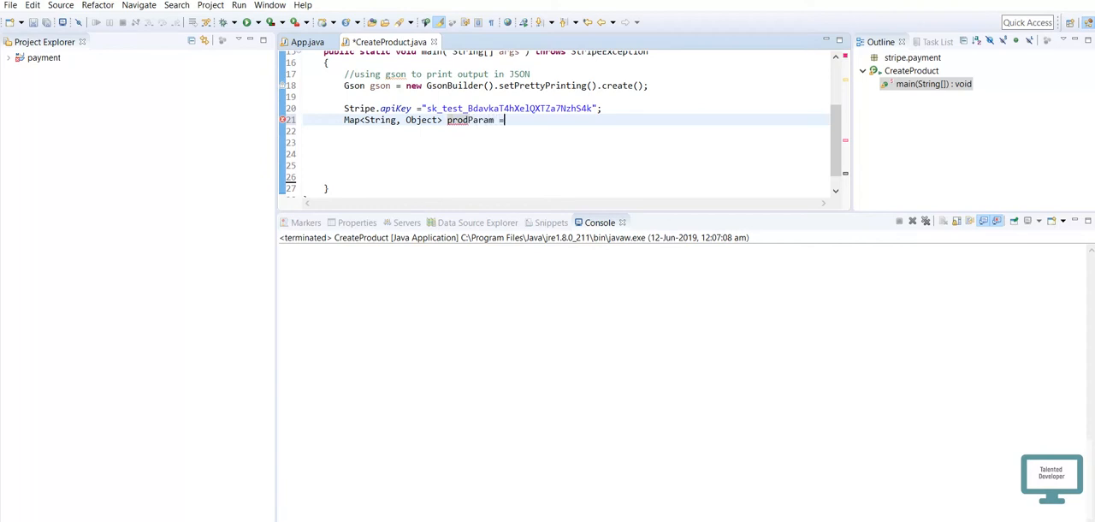
type("new HashMap<String, Object>();")
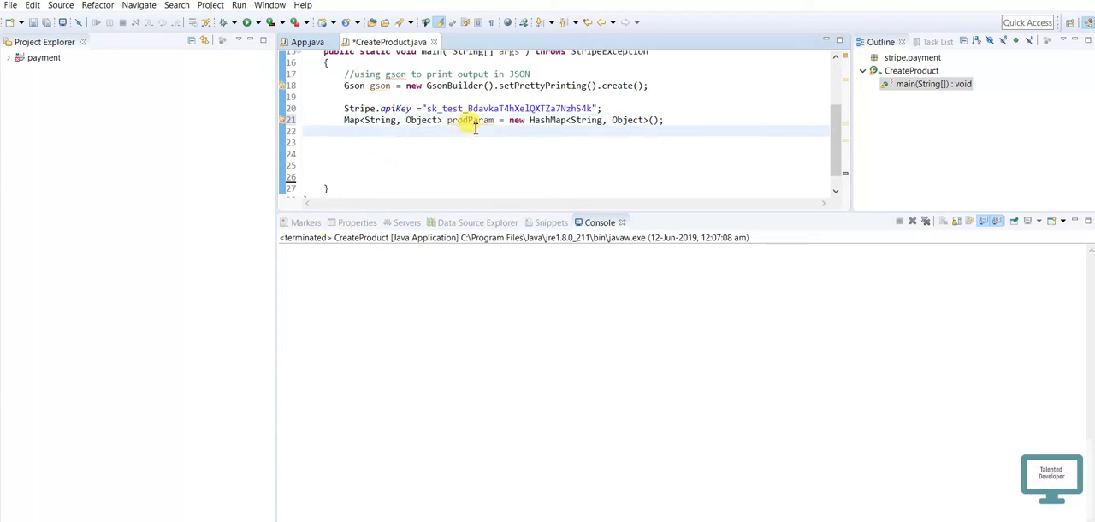
double_click(469, 120)
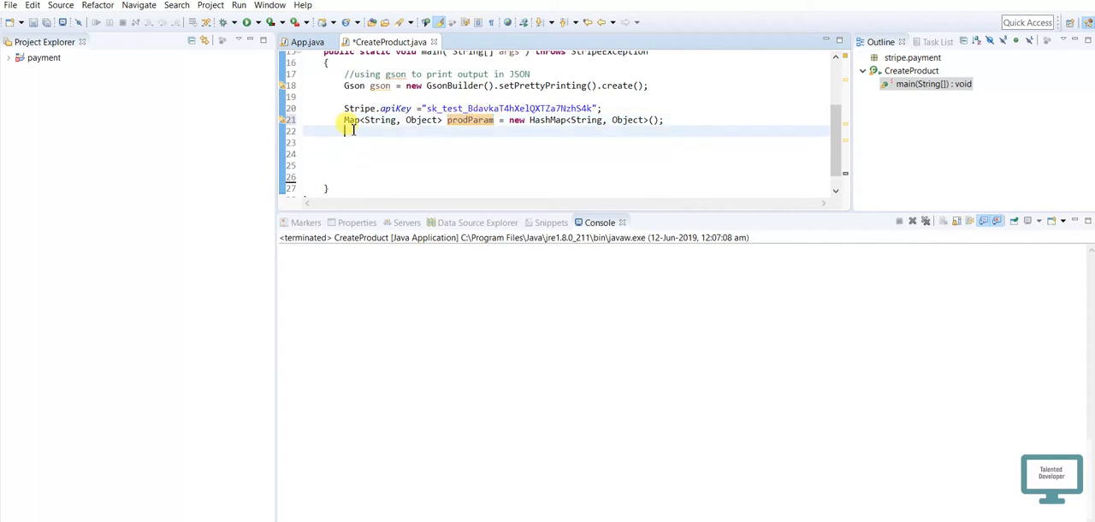
- Add prodParam.put("name", "Product1"); using content assist for put
type("prodParam.put")
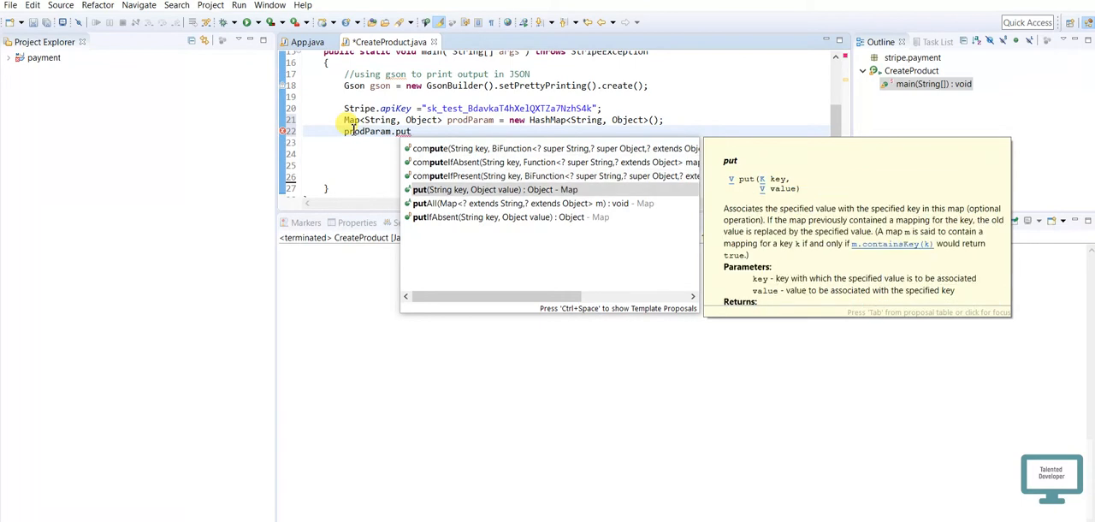
left_click(494, 188)
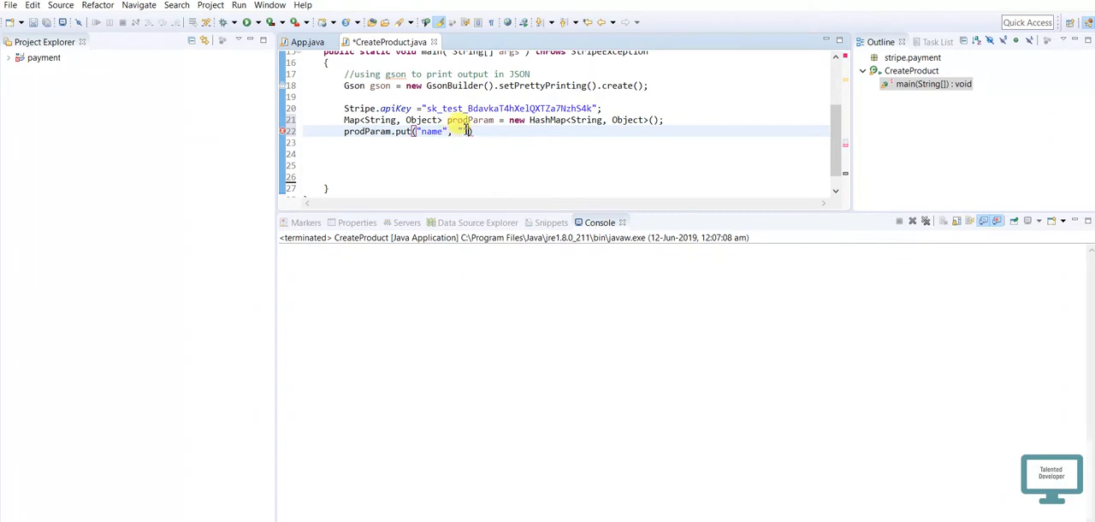
type("Product1")
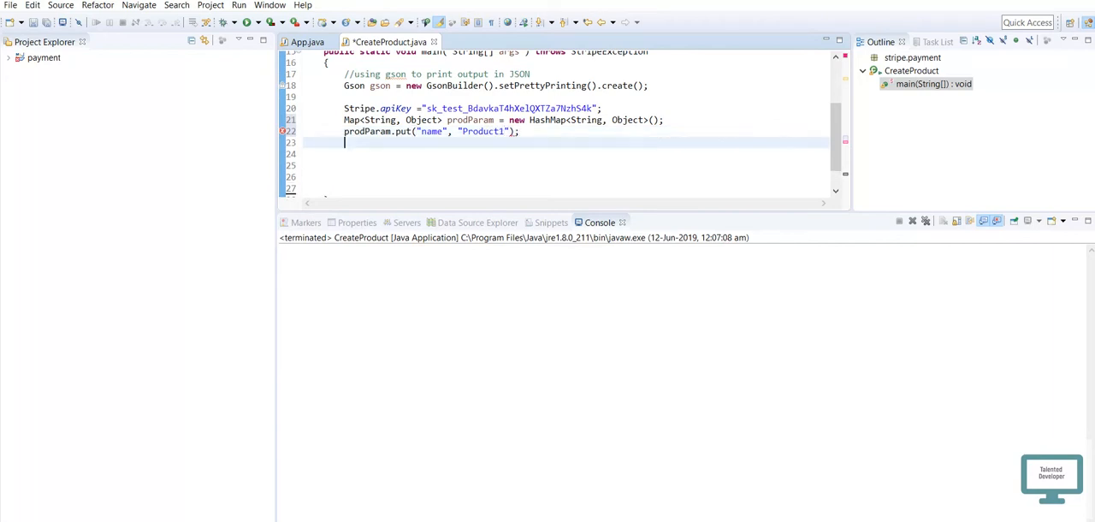
- Add prodParam.put("type", "service"); as the second map entry
type("prodParam")
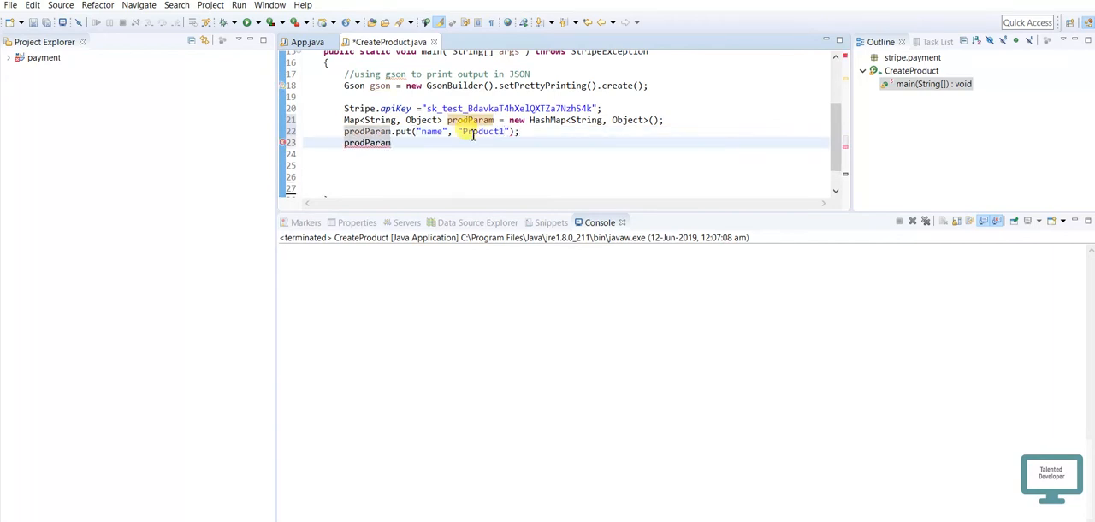
type(".pu")
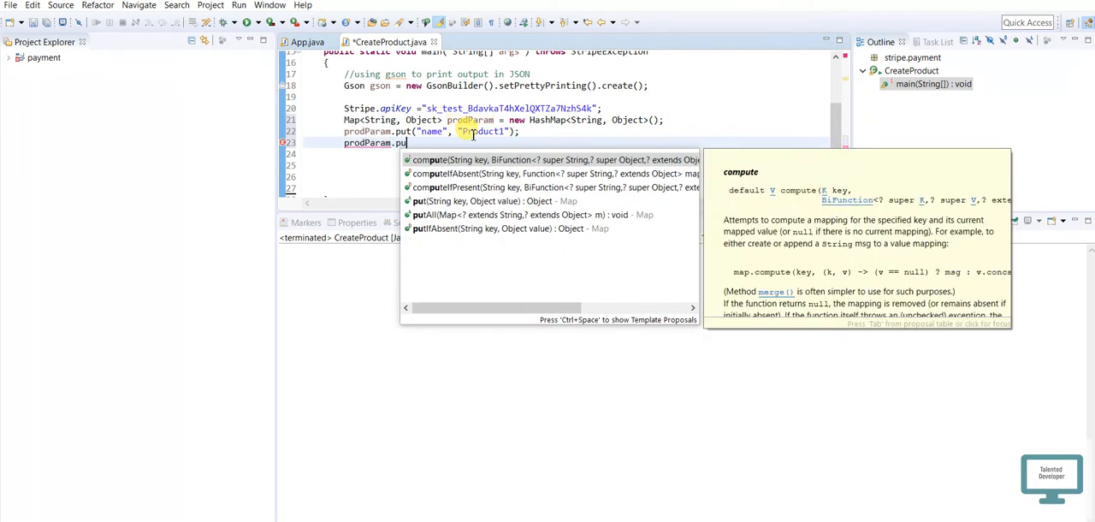
left_click(418, 200)
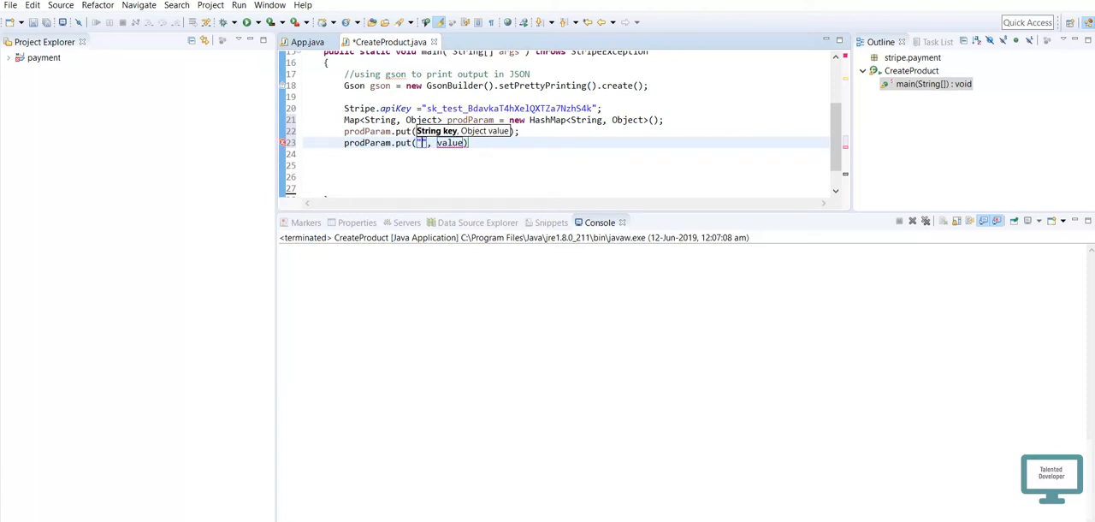
type("type")
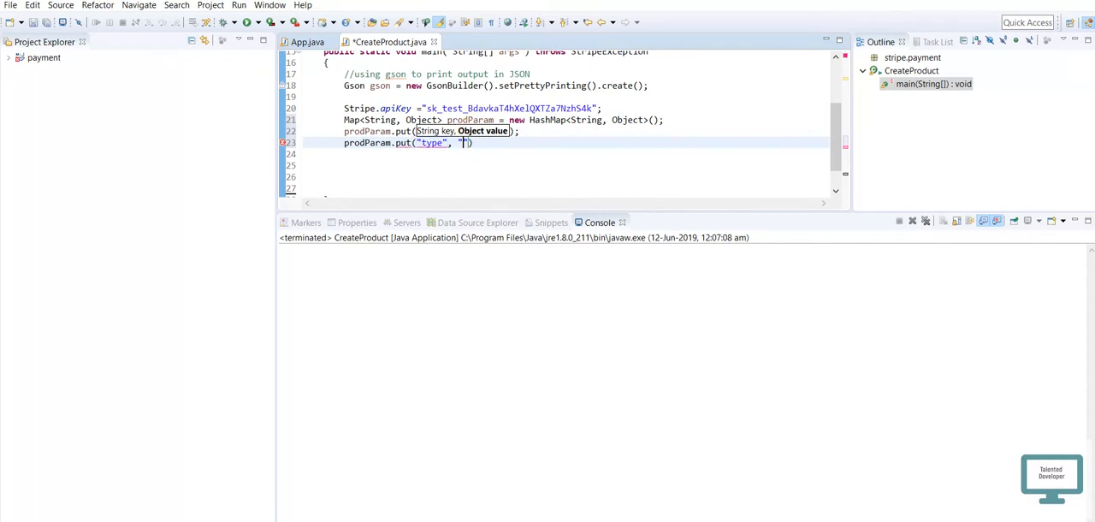
type("service")
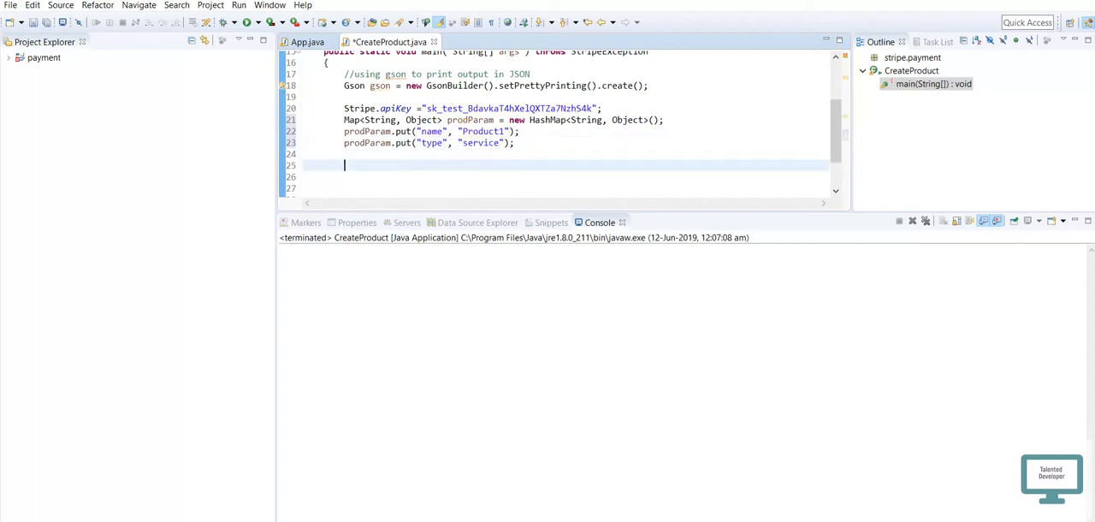
type("Product")
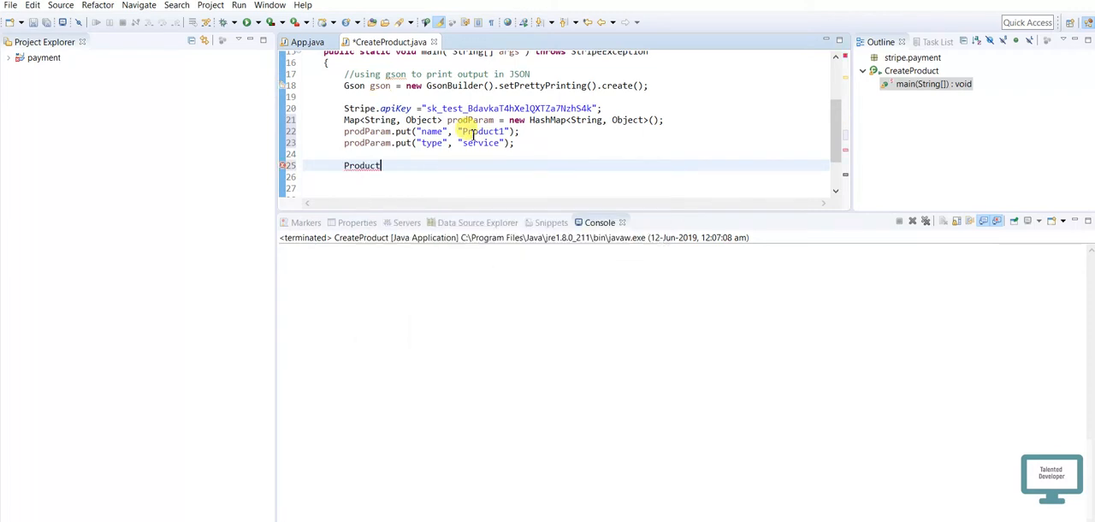
- Write Product p = Product.create(prodParam); and System.out.println(p.toJson()); in main
type(".create(prodParam")
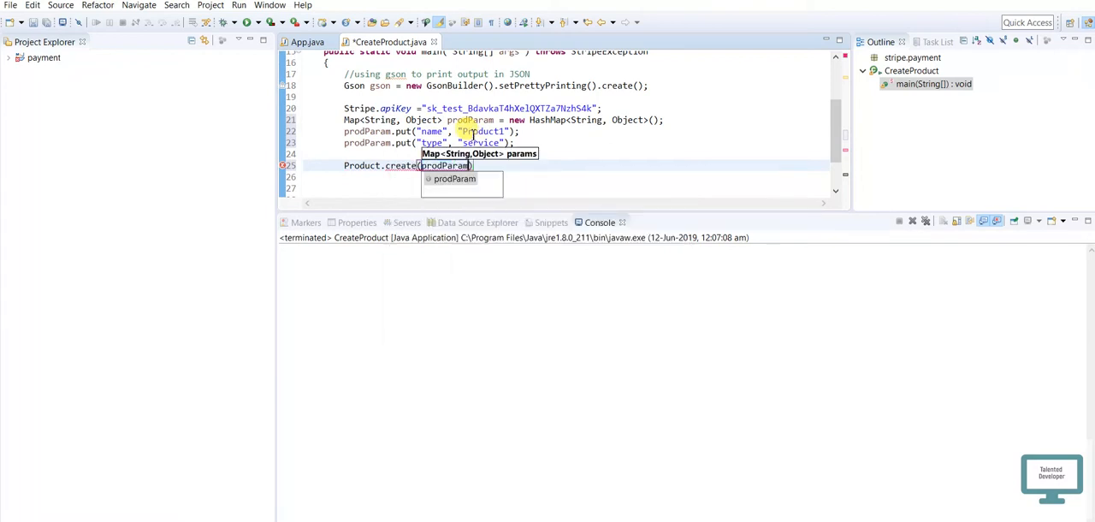
key("Escape")
type(";")
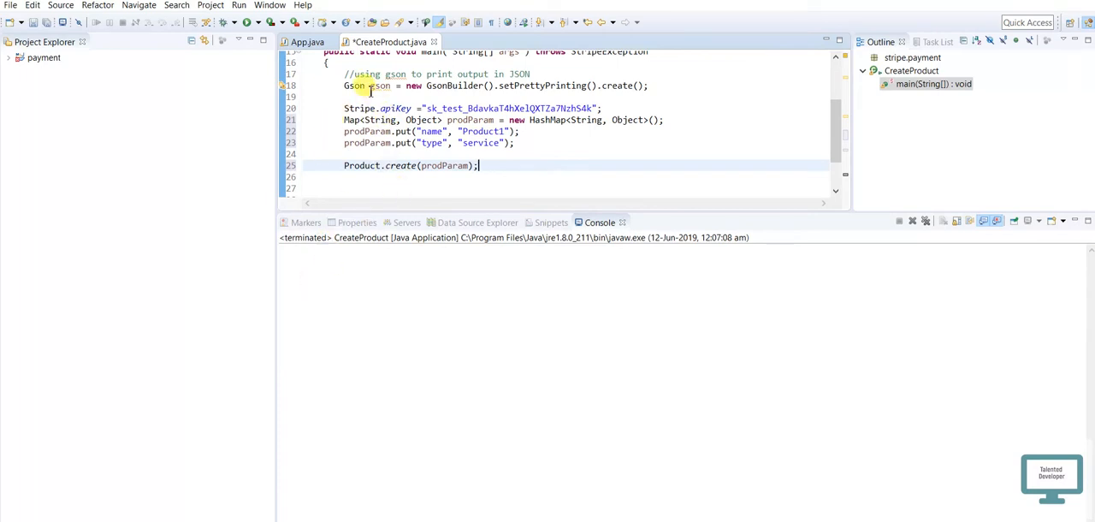
double_click(350, 85)
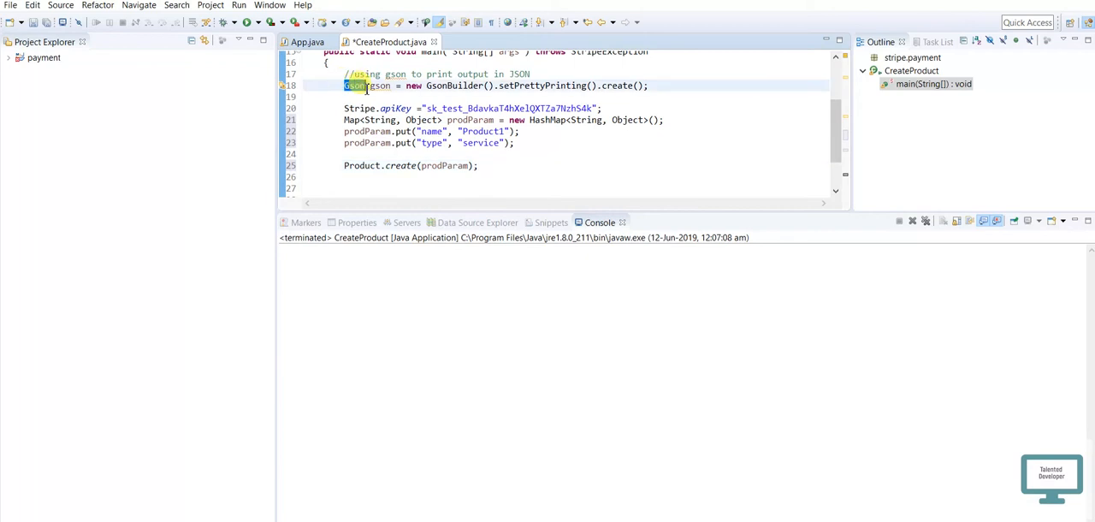
double_click(380, 86)
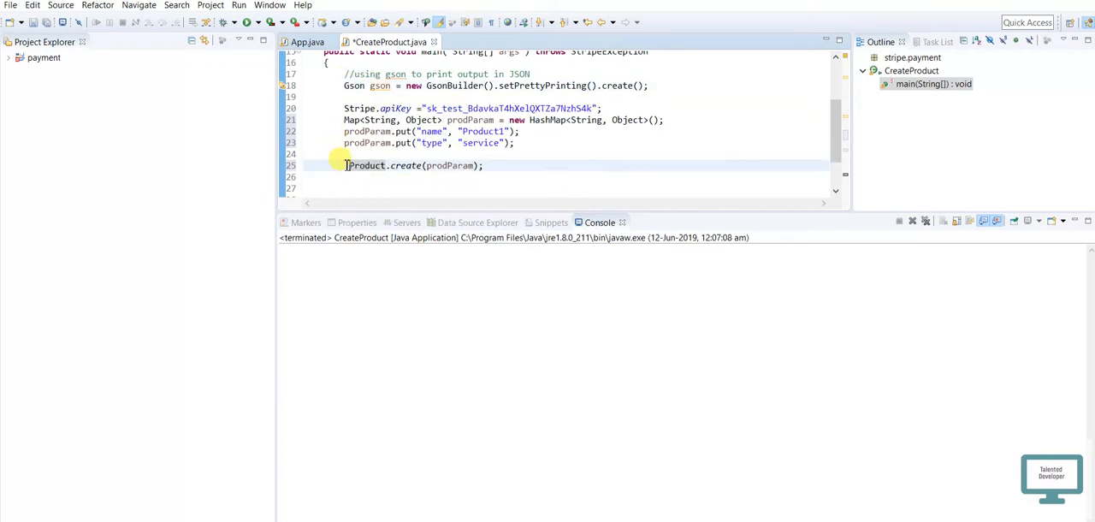
type("Product p =")
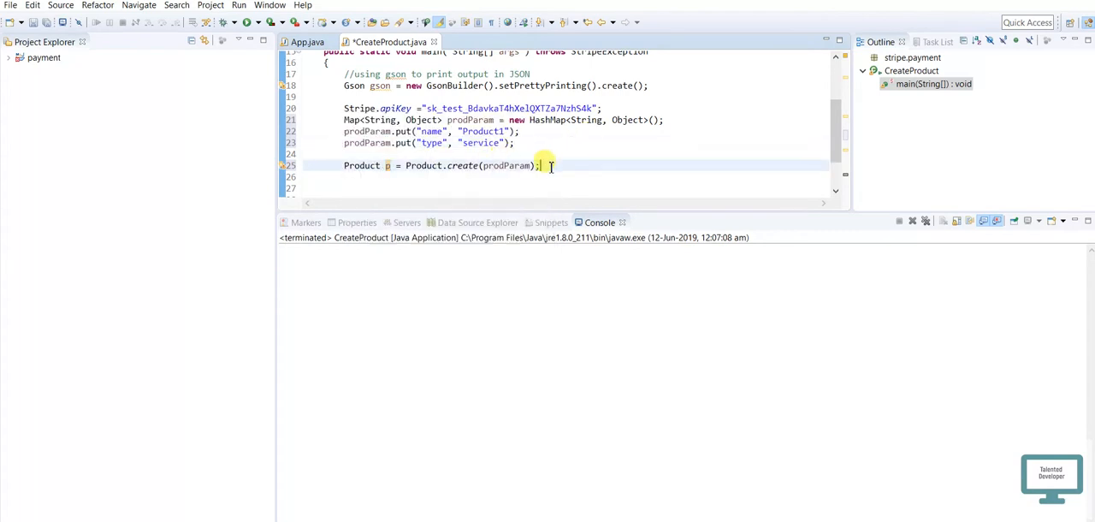
type("sou")
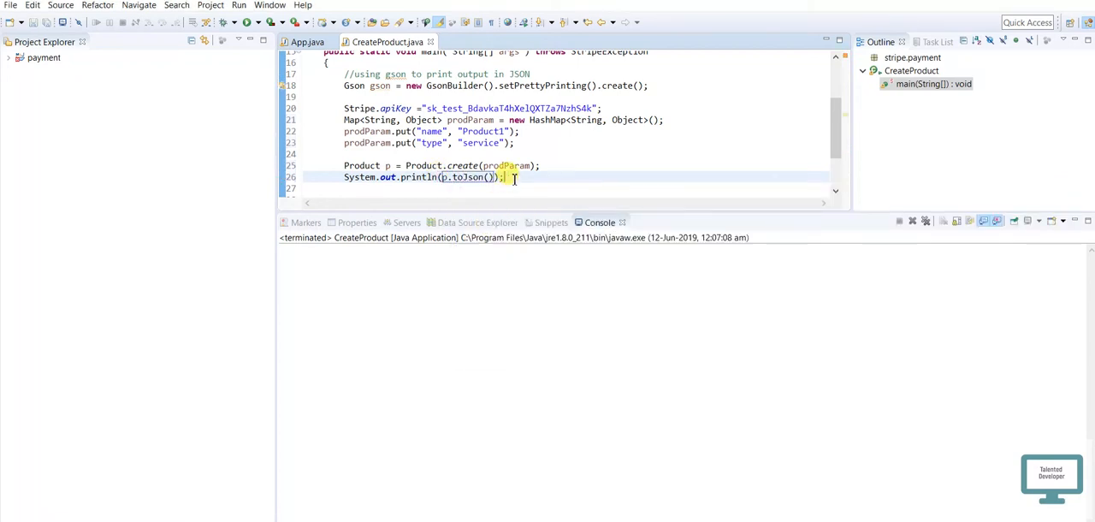
mouse_move(248, 20)
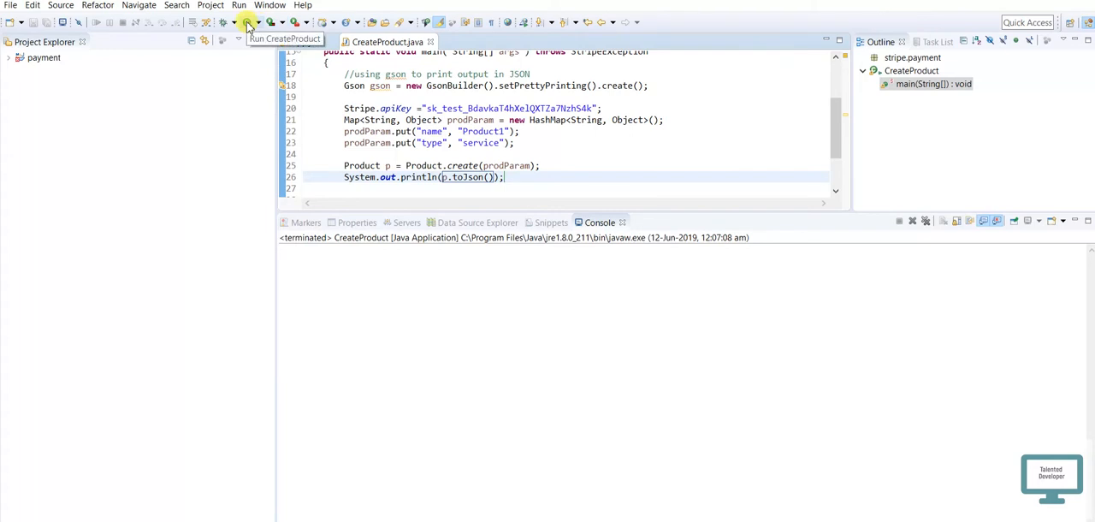
- Run CreateProduct and review the printed JSON's Product1 name and new product id
left_click(248, 22)
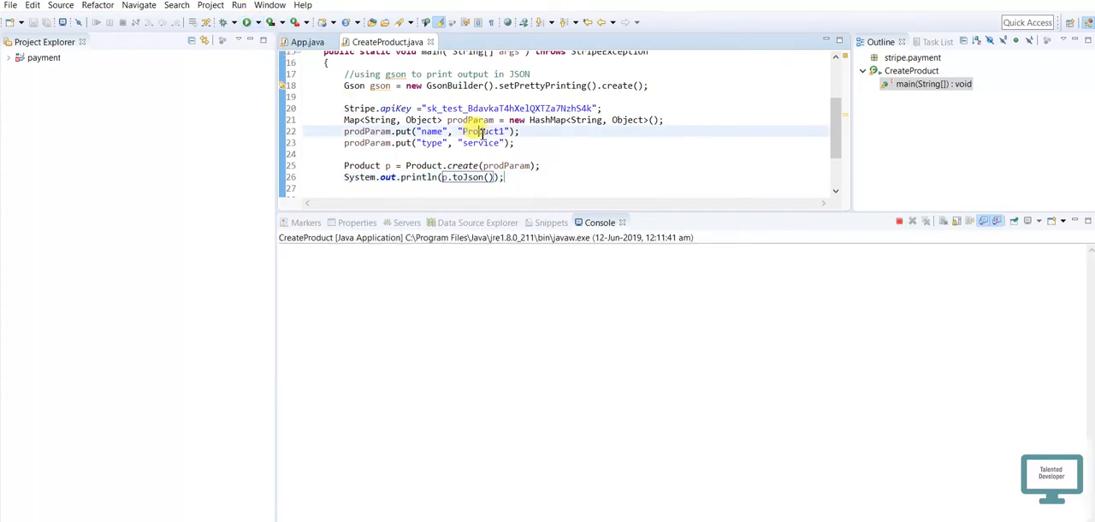
double_click(479, 144)
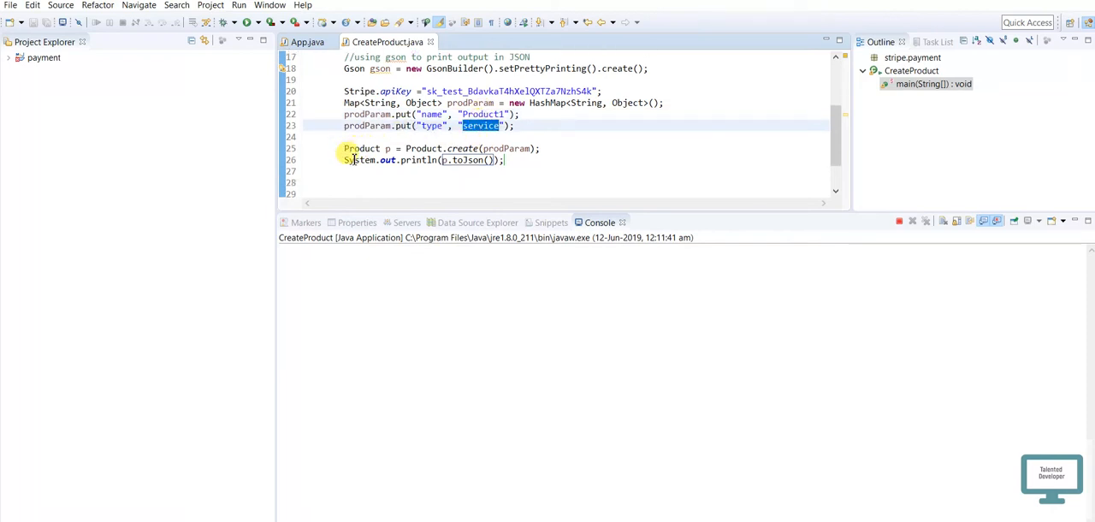
left_click(240, 23)
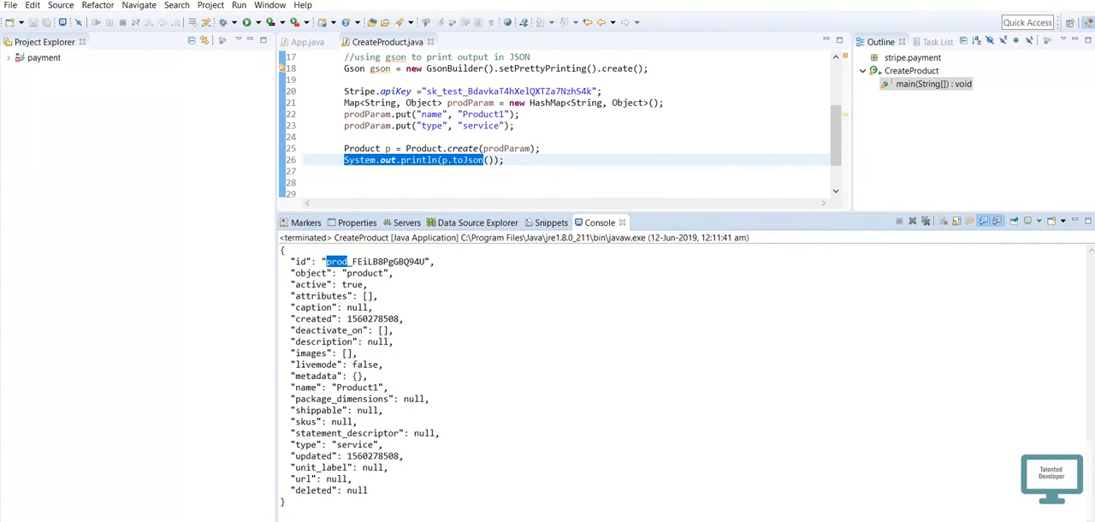
double_click(356, 387)
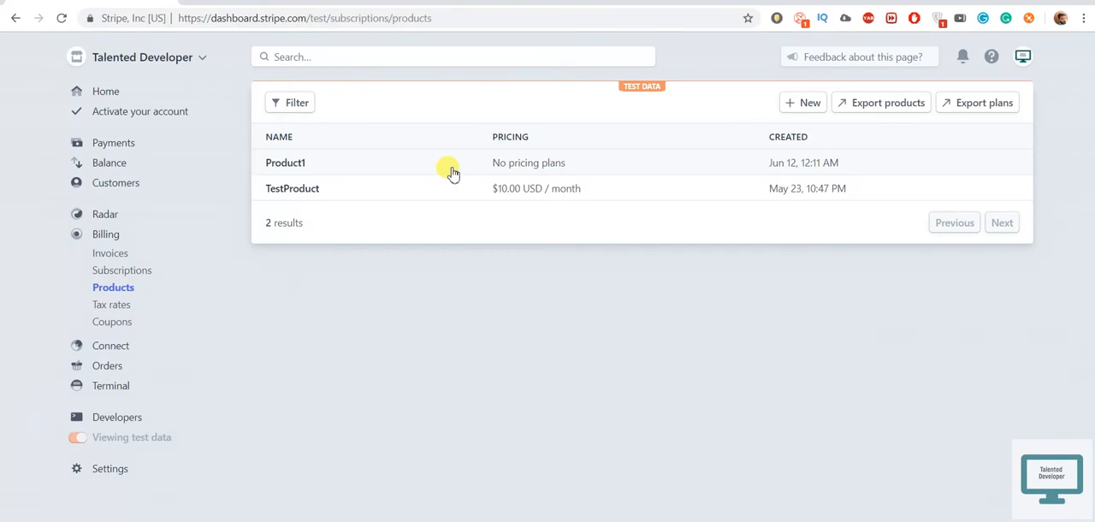
- View the Product1 entry in the Stripe dashboard's Billing > Products list
left_click(284, 163)
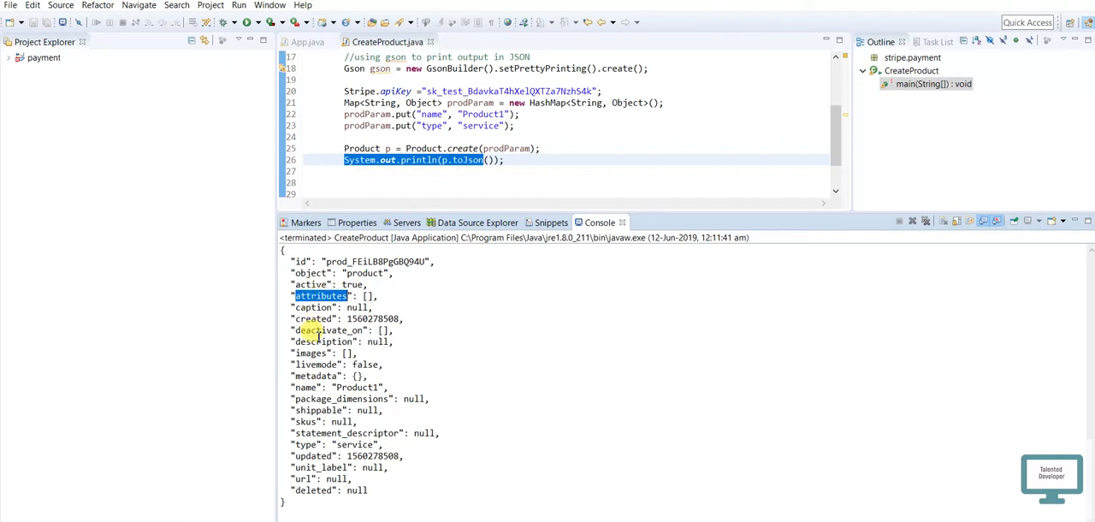
double_click(314, 365)
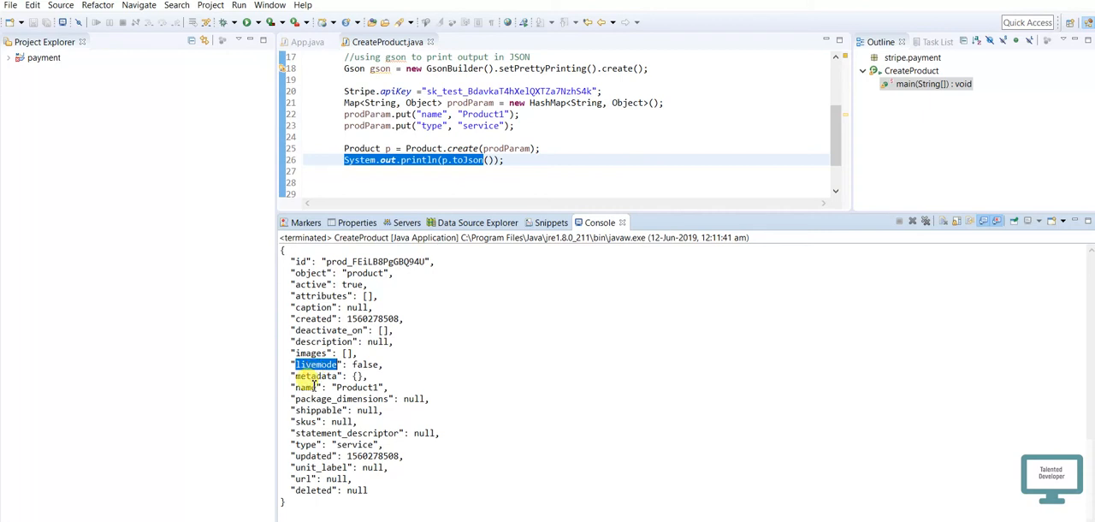
double_click(356, 387)
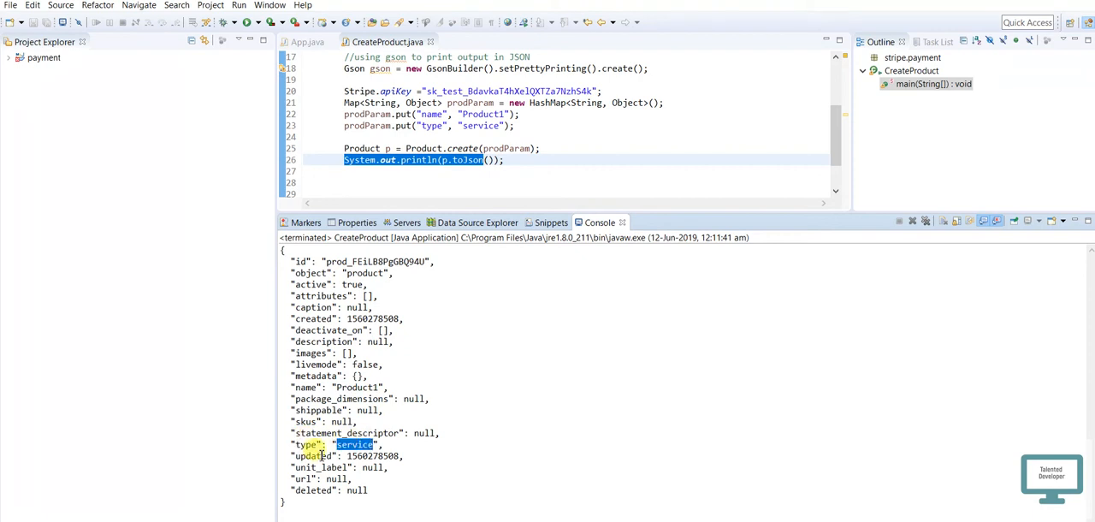
double_click(315, 455)
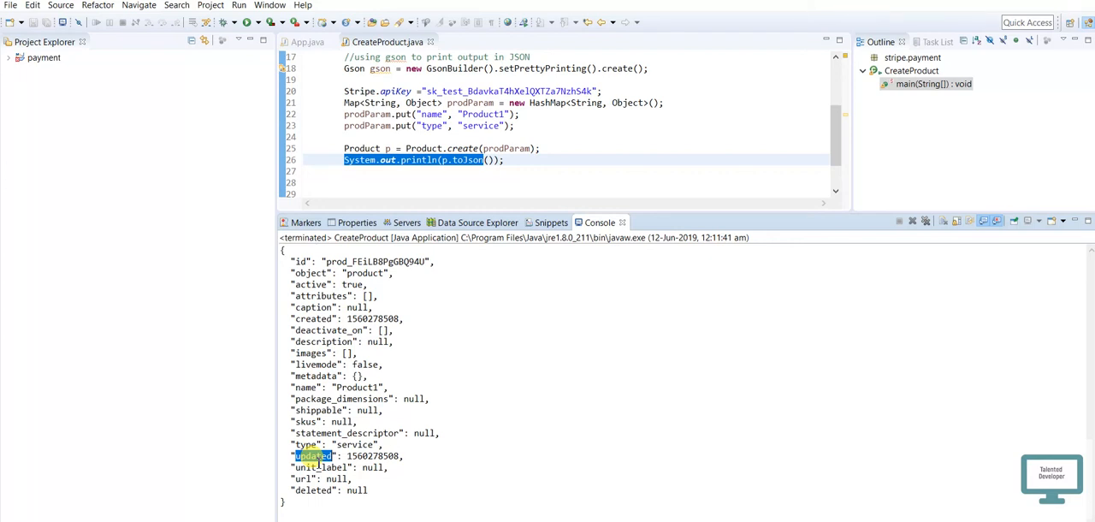
double_click(356, 489)
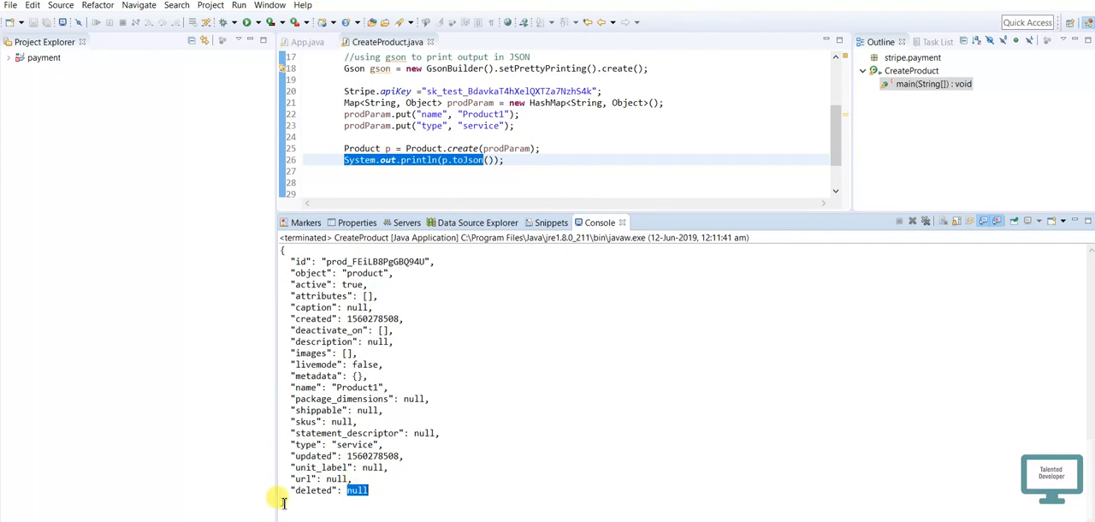
left_click(248, 233)
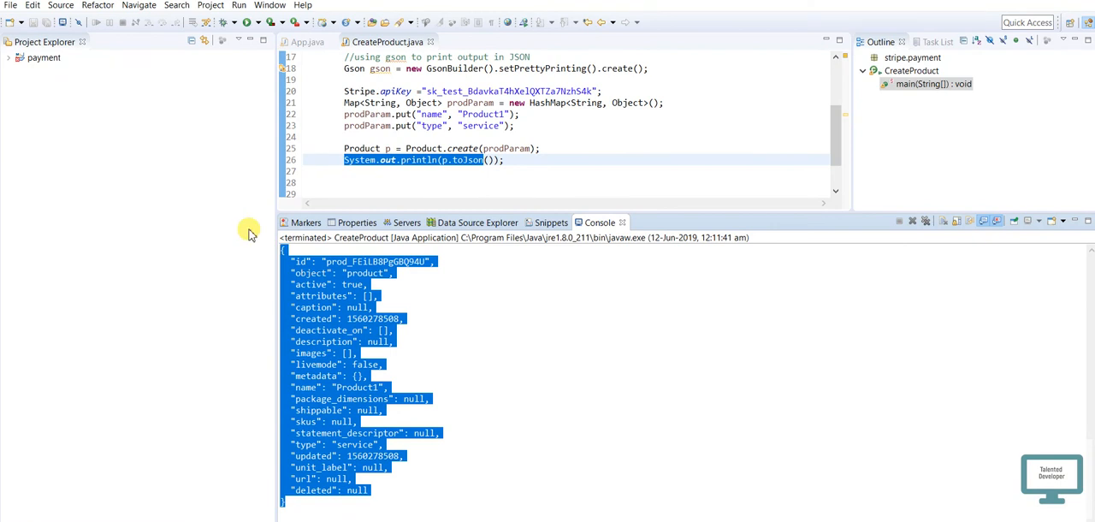